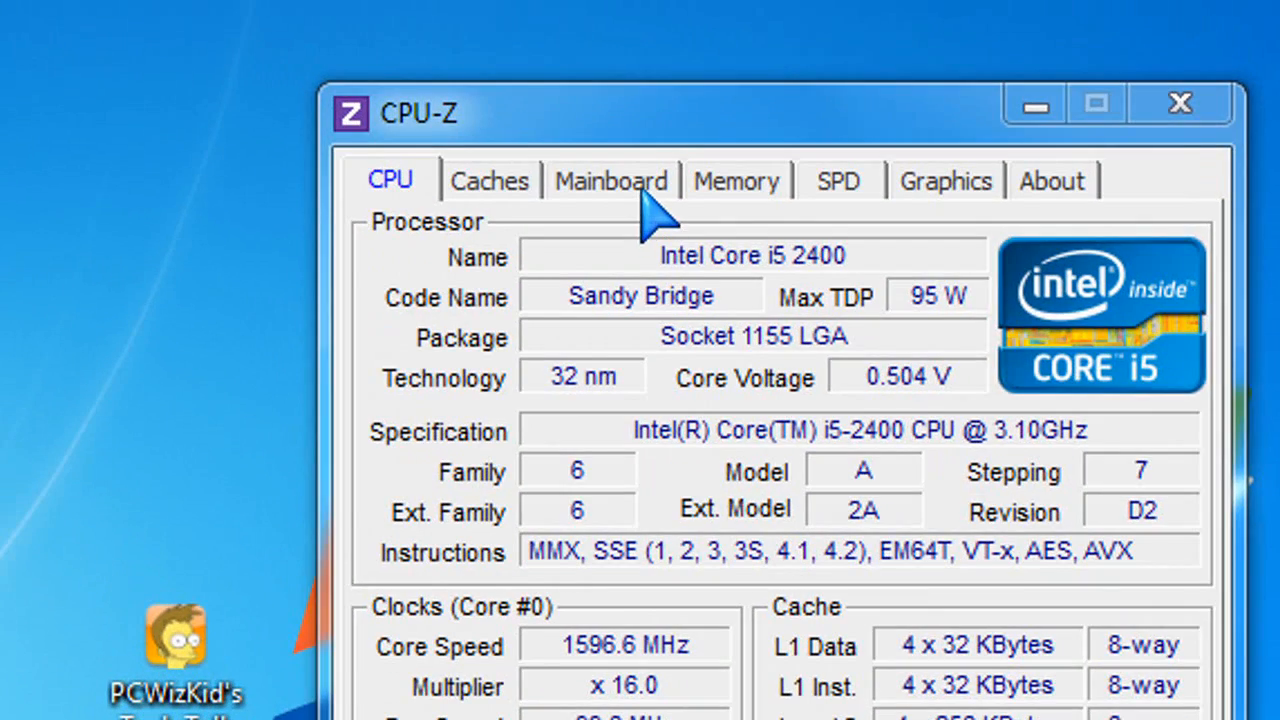
View the Mainboard tab, then the Memory tab showing 4096 MB DDR3 at 9-10-9-27 timings
left_click(612, 180)
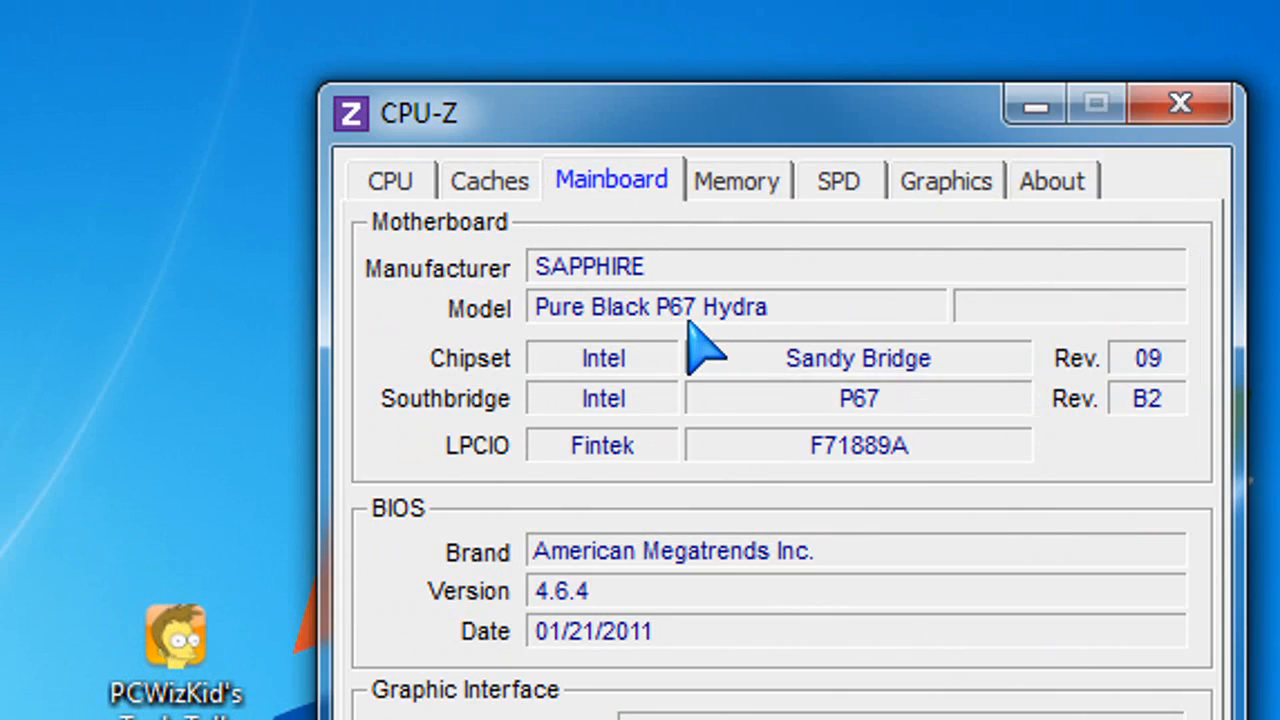
mouse_move(746, 408)
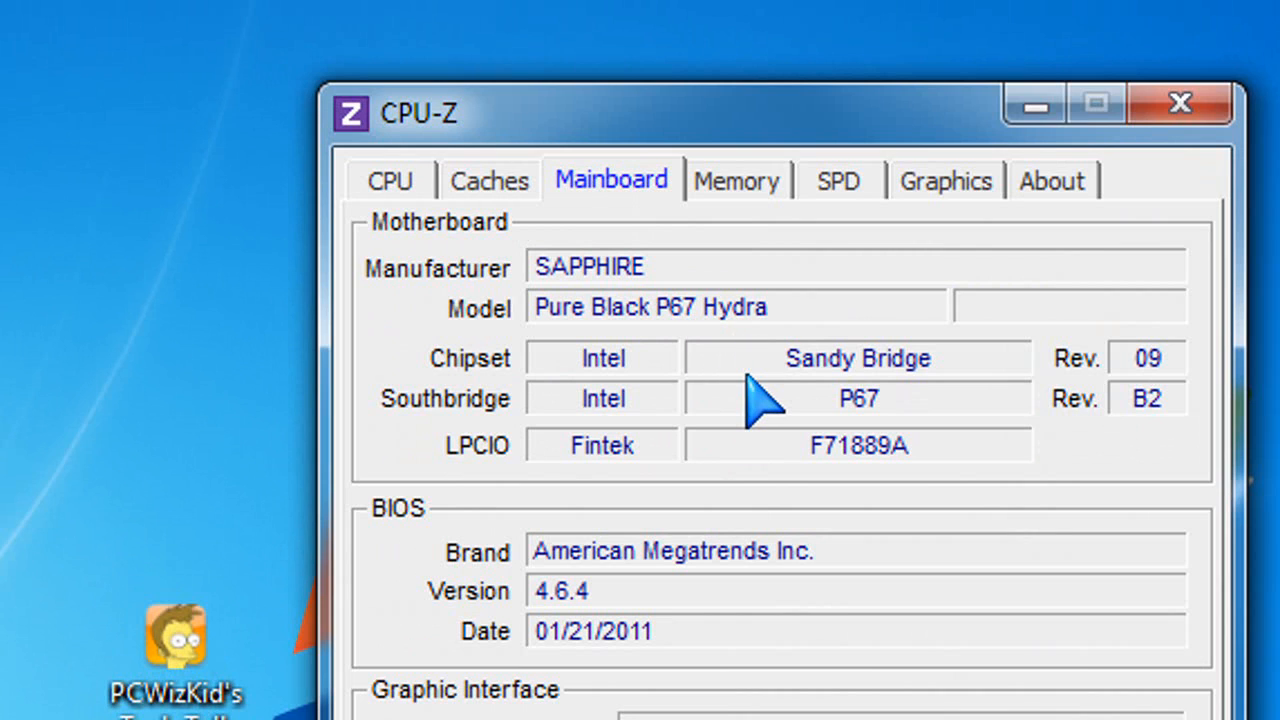
mouse_move(765, 460)
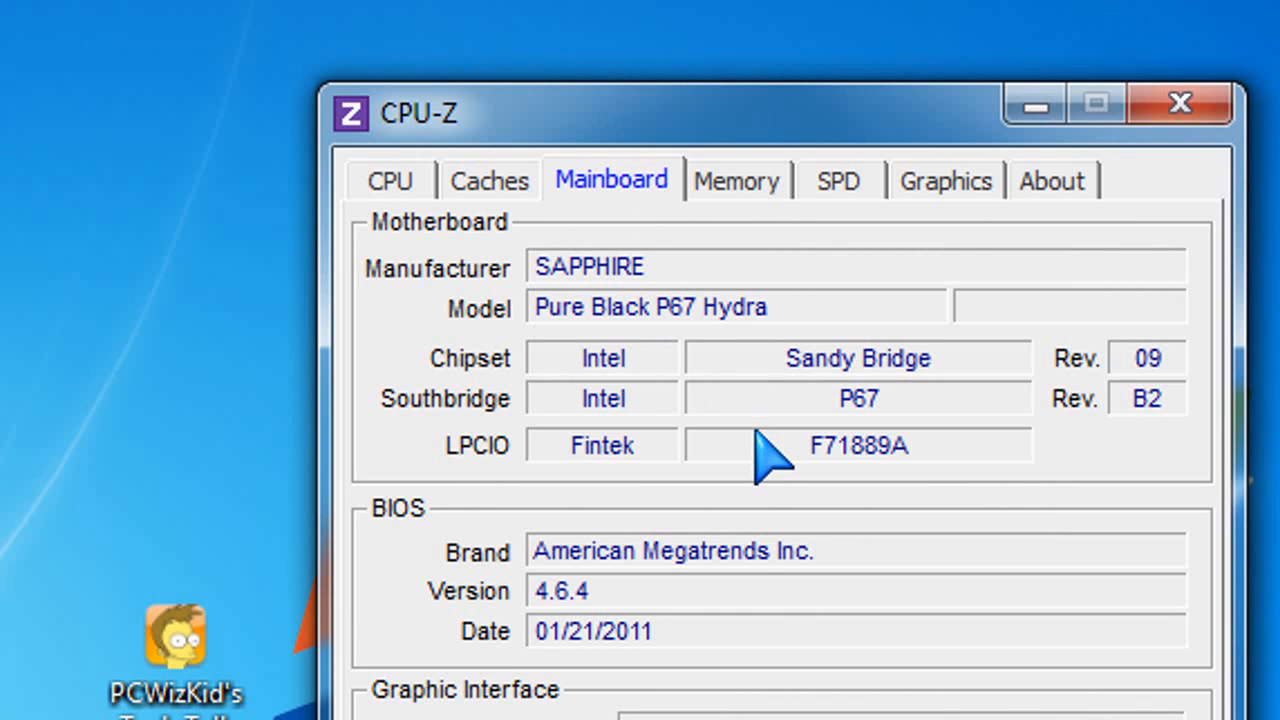
left_click(736, 181)
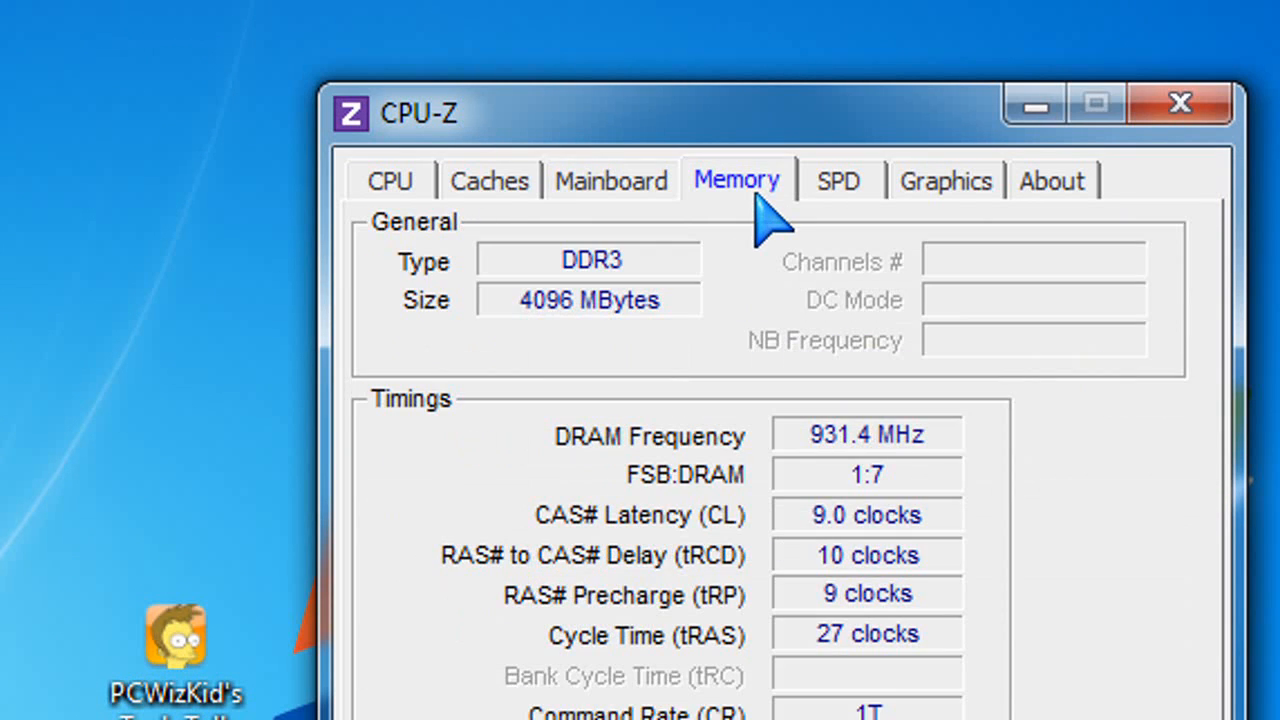
mouse_move(620, 345)
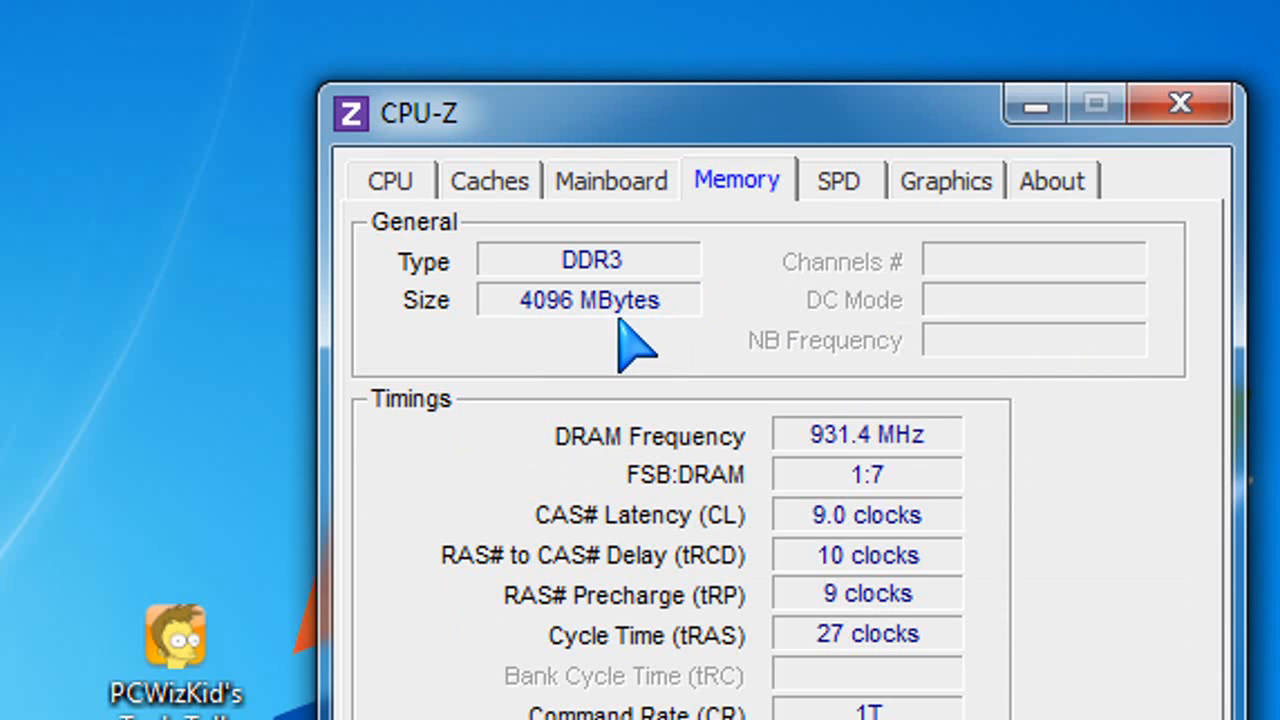
mouse_move(900, 485)
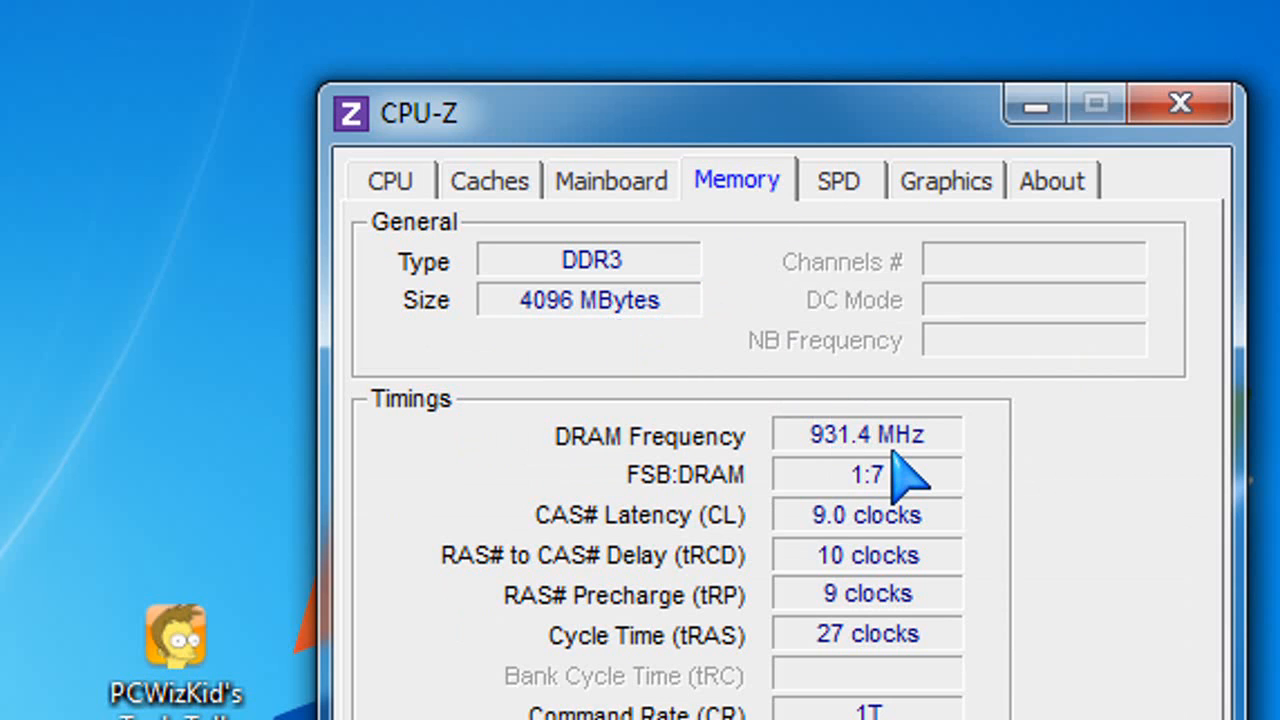
mouse_move(905, 585)
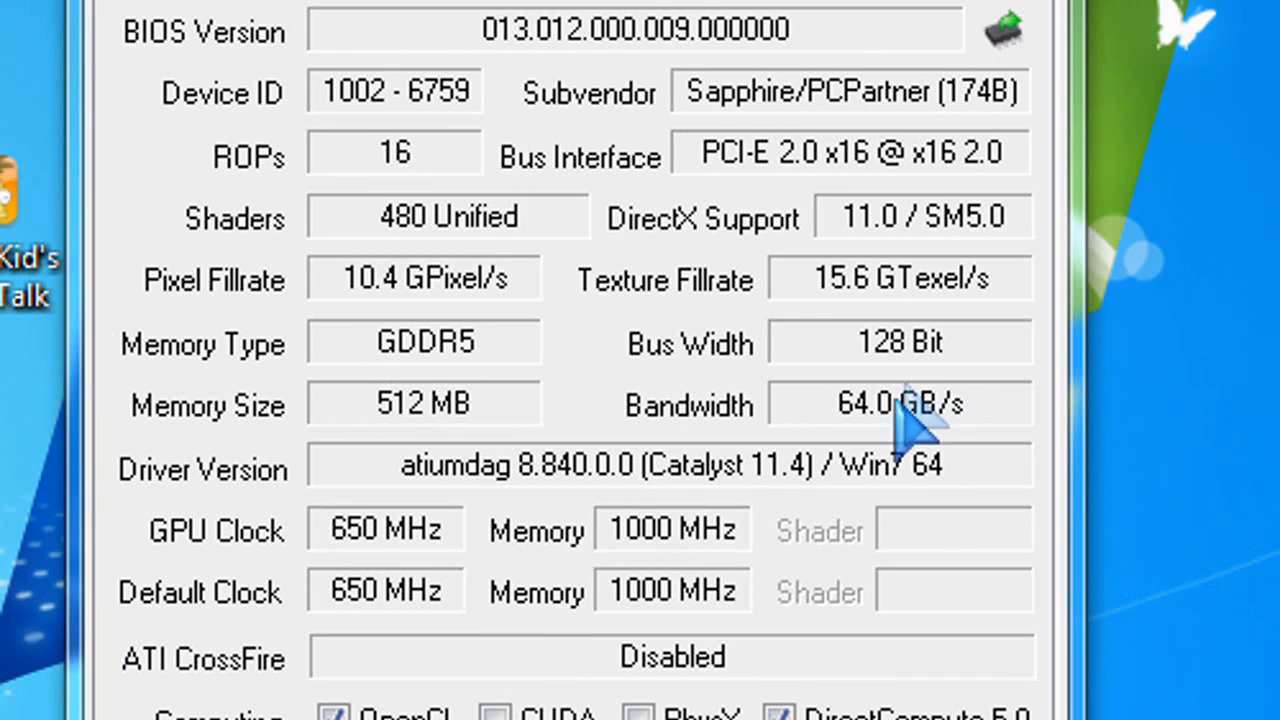
mouse_move(635, 540)
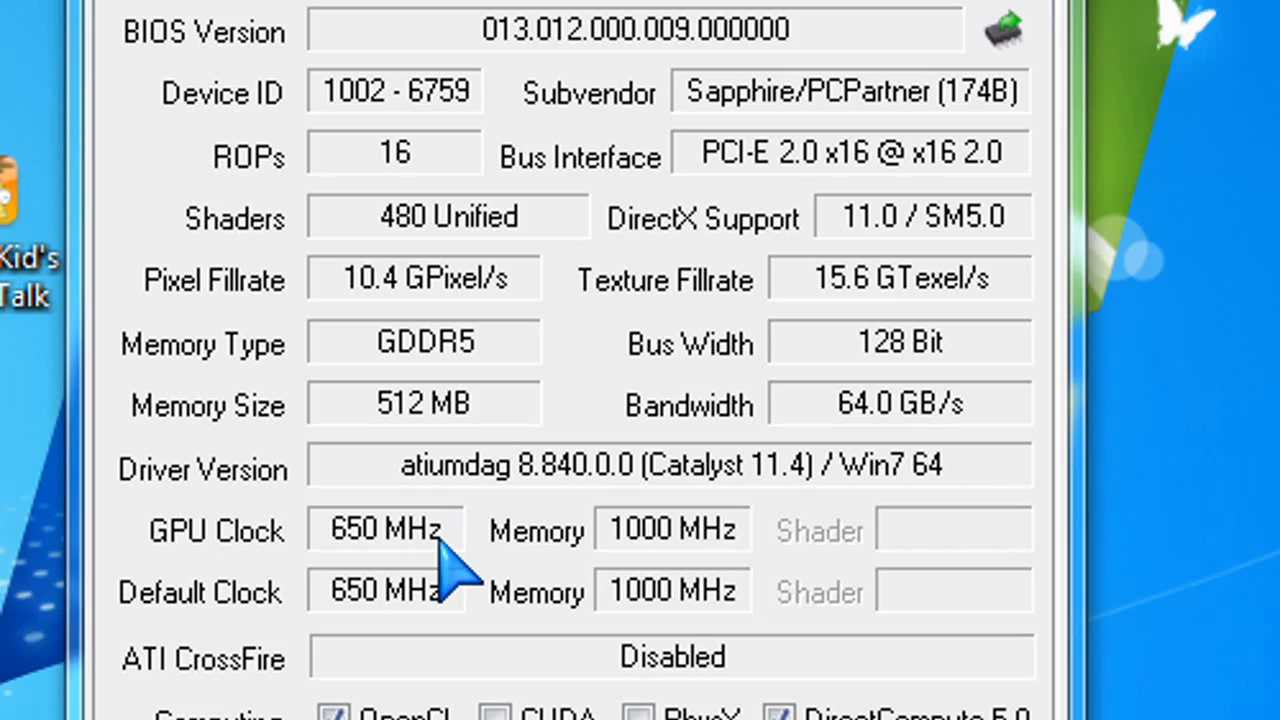
mouse_move(550, 580)
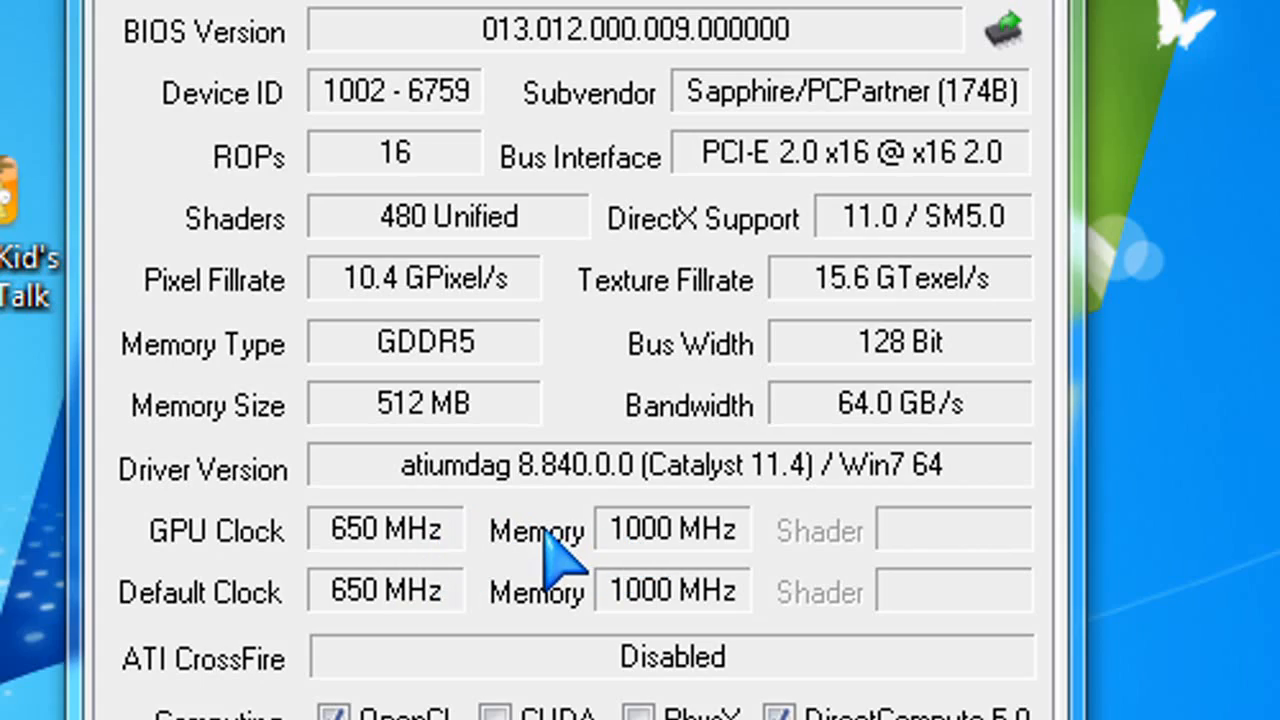
Show GPU-Z's card readout: 512 MB GDDR5, PCI-E 2.0 x16, DirectX 11.0
left_click(635, 168)
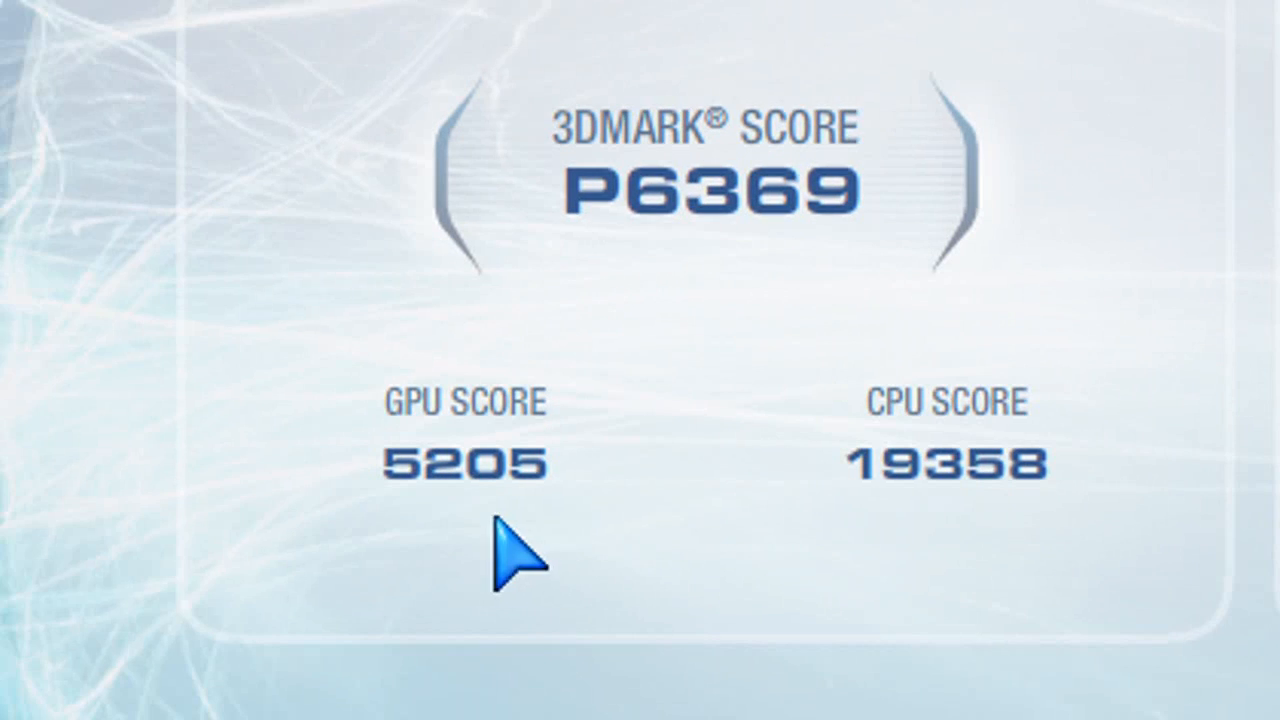
mouse_move(405, 480)
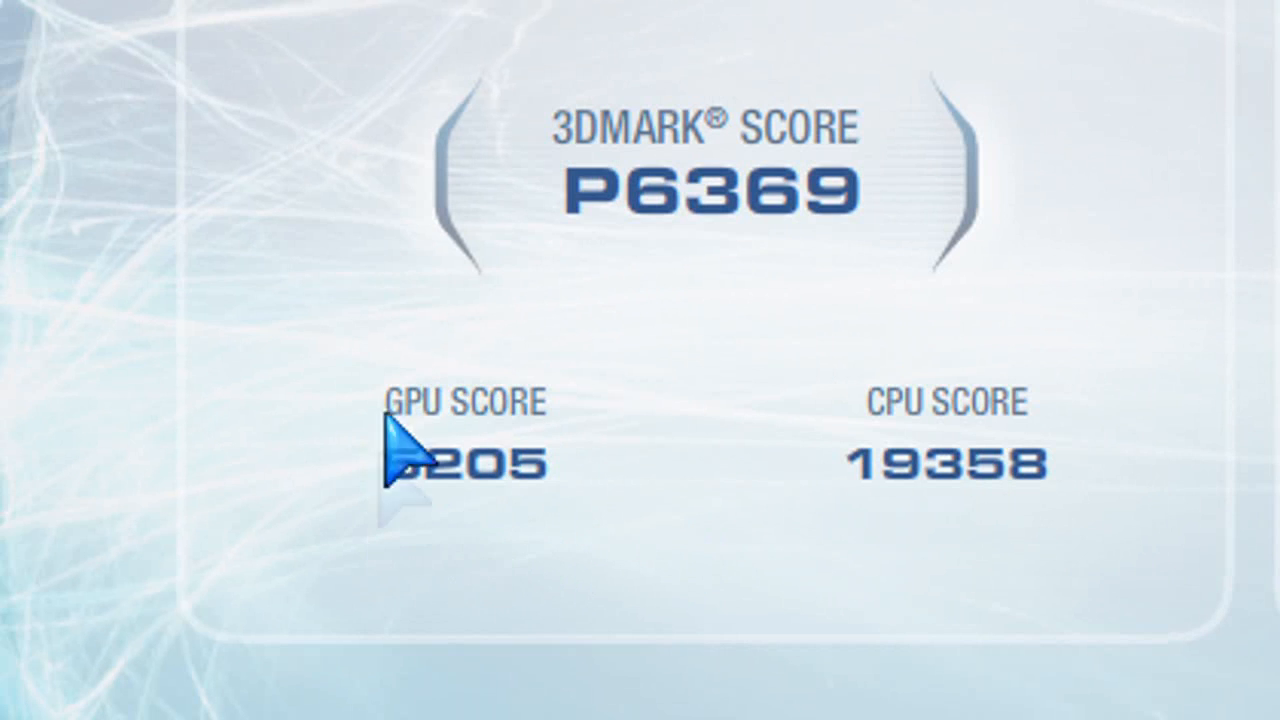